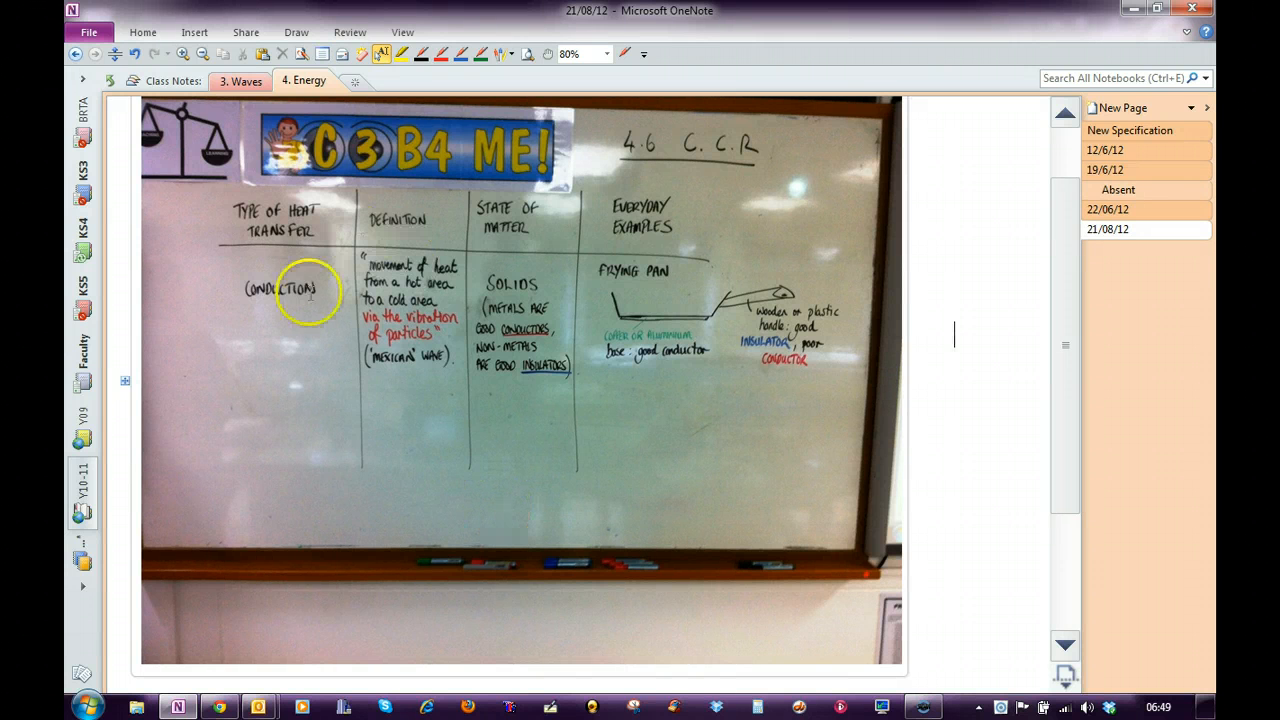
{"action": "mouse_move", "coordinate": [922, 374]}
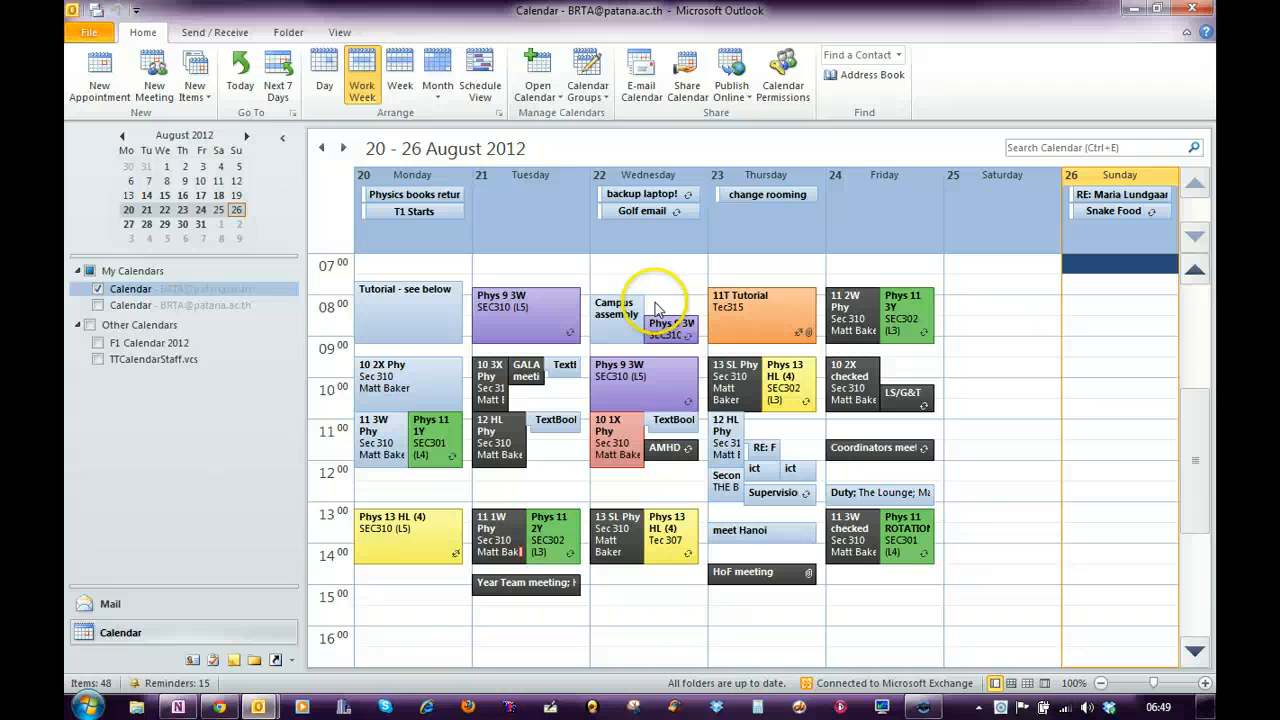
{"action": "mouse_move", "coordinate": [996, 554]}
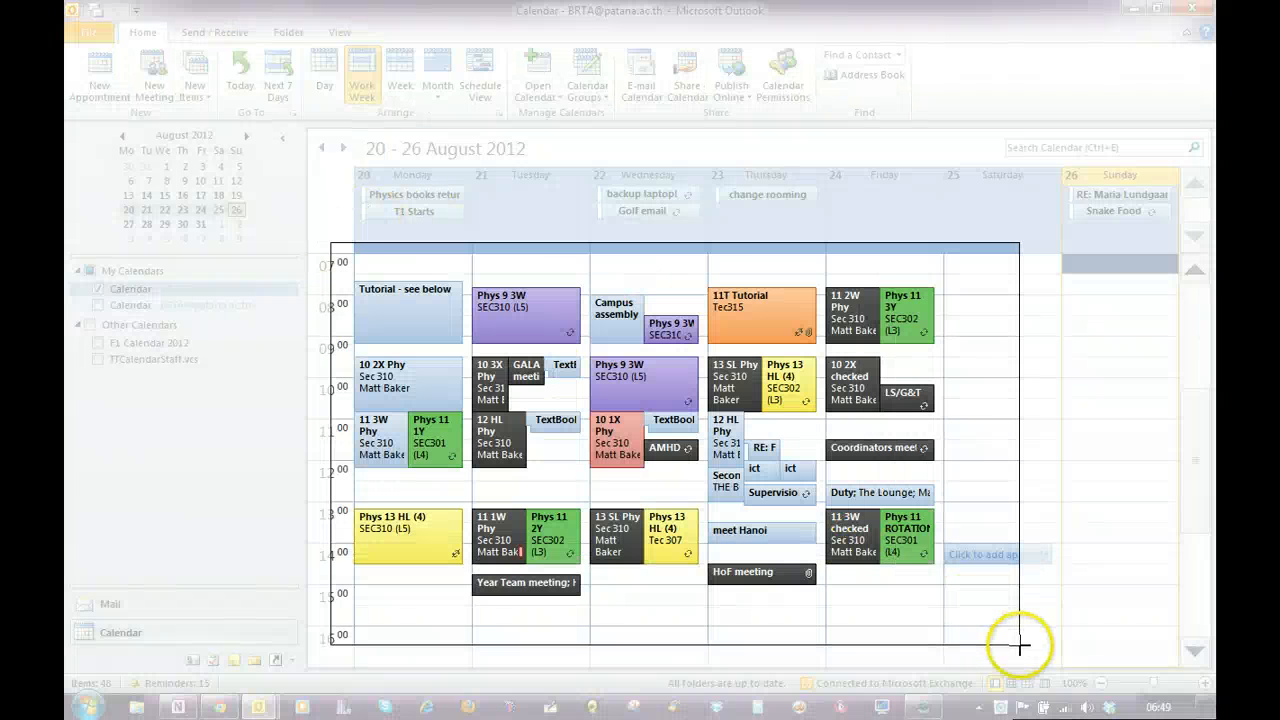
Capture the Outlook week calendar onto a blank page and return to the whiteboard photo page
{"action": "left_click", "coordinate": [176, 706]}
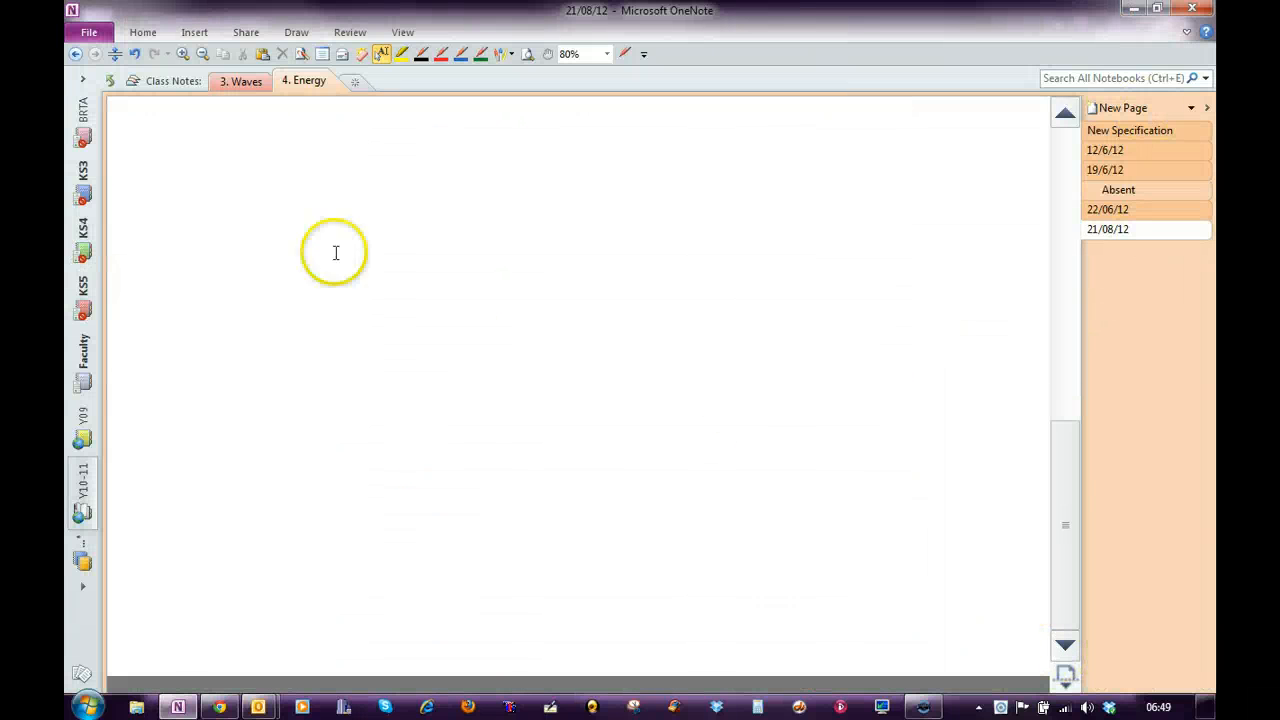
{"action": "left_click", "coordinate": [194, 170]}
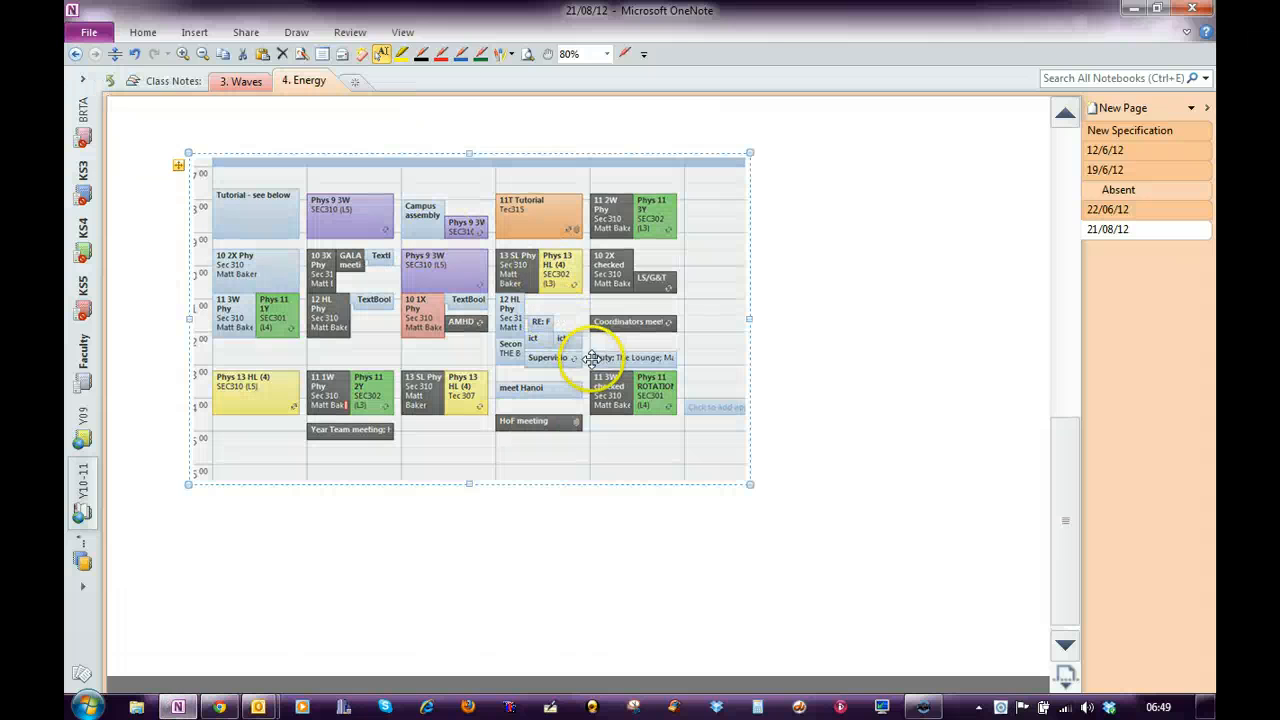
{"action": "left_click", "coordinate": [1108, 228]}
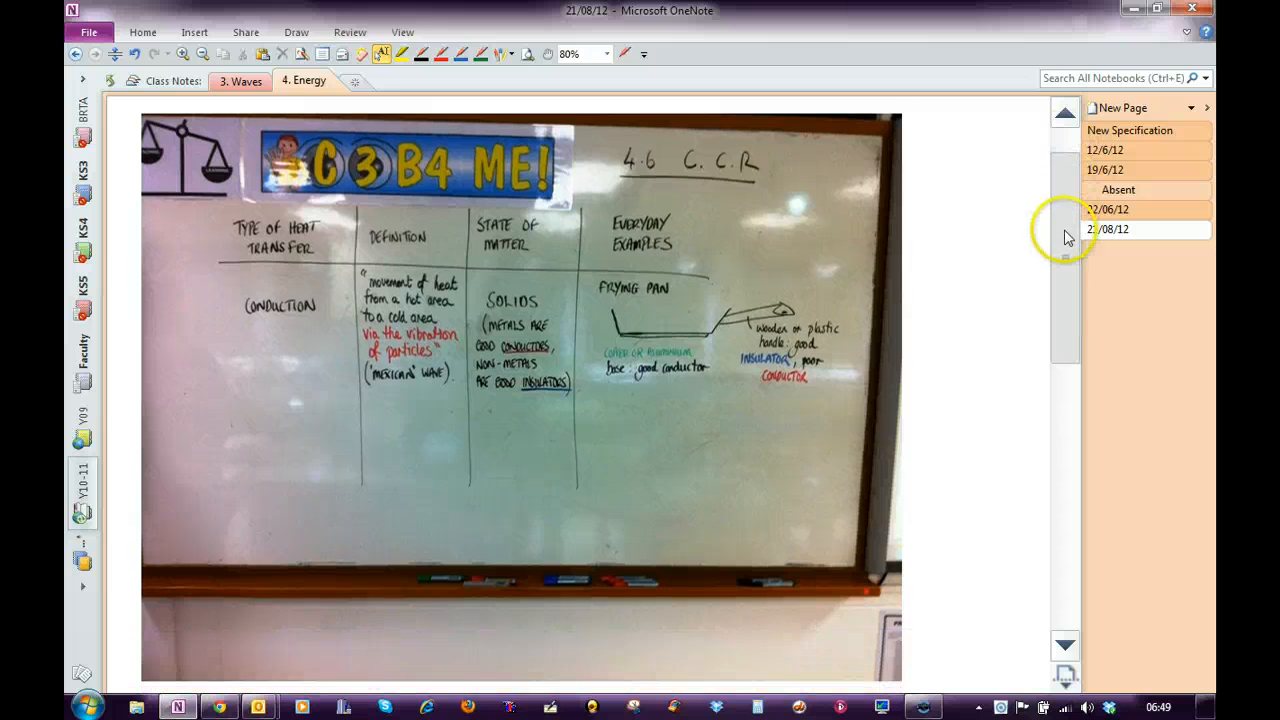
Bring the whiteboard photo into the cropping window via its context menu
{"action": "left_click", "coordinate": [1108, 228]}
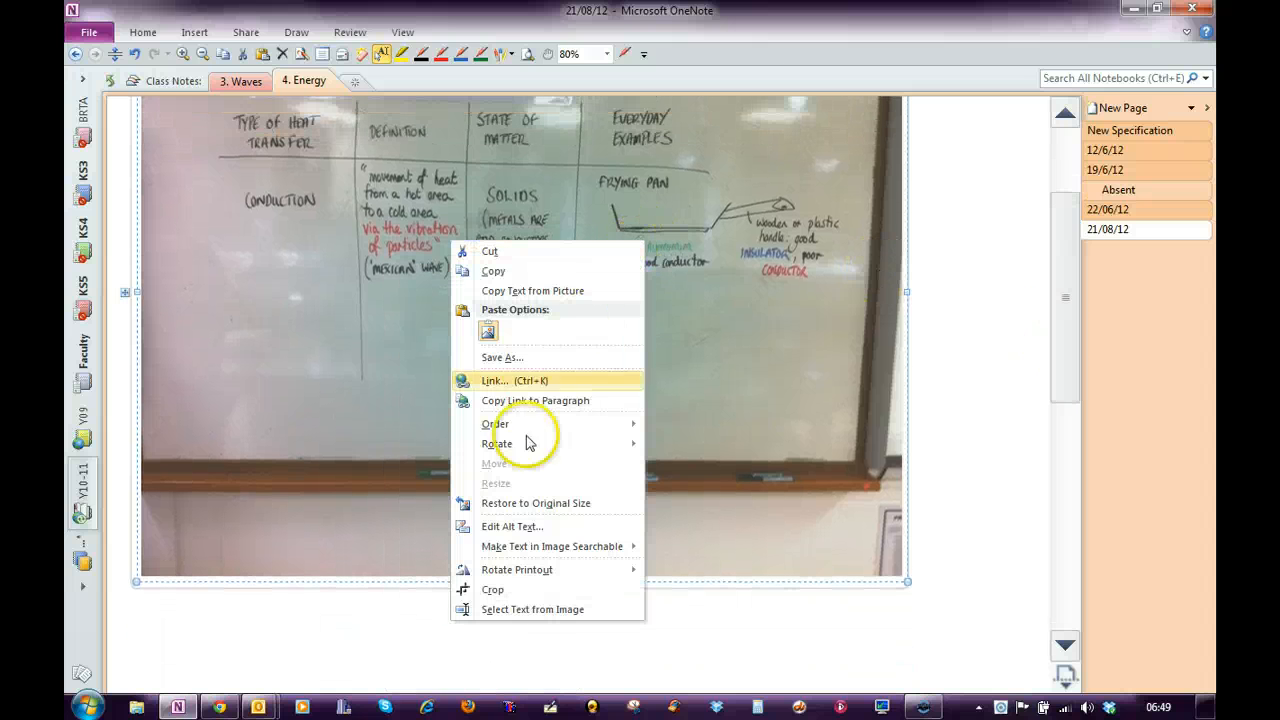
{"action": "left_click", "coordinate": [492, 588]}
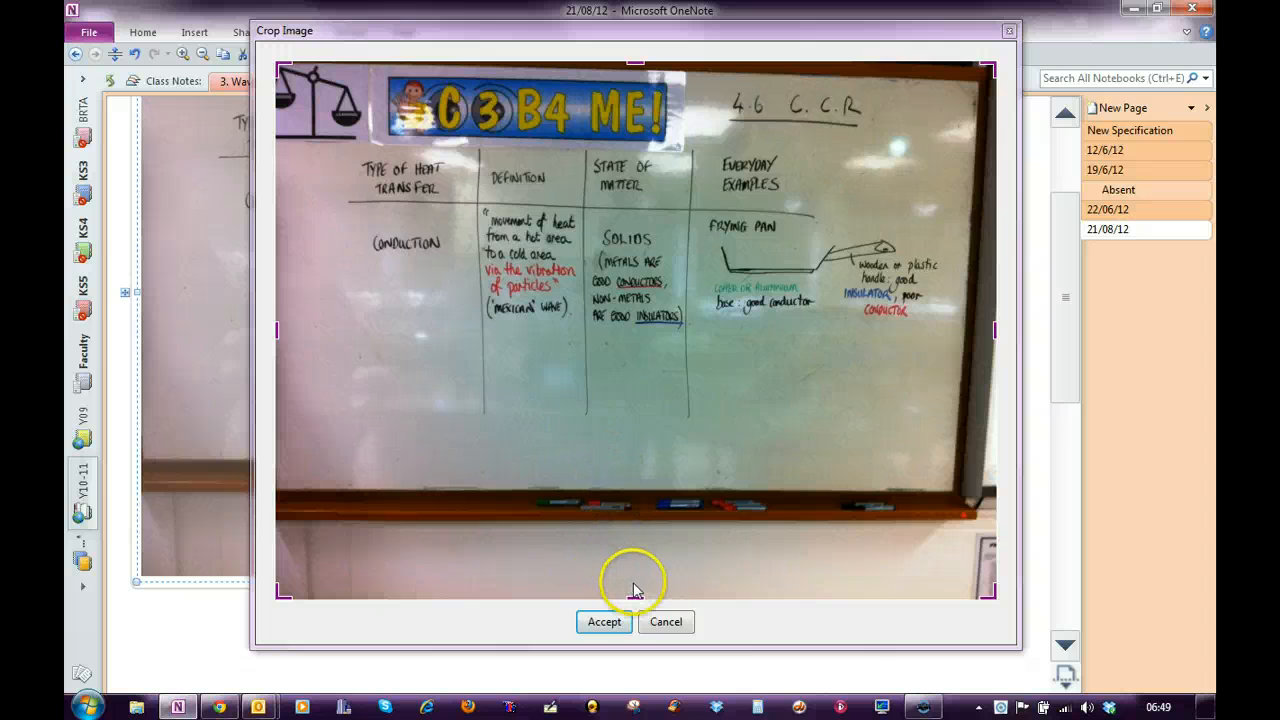
Crop the photo to just the handwritten table, removing the banner above and empty board below
{"action": "left_click_drag", "start_coordinate": [636, 590], "coordinate": [644, 332]}
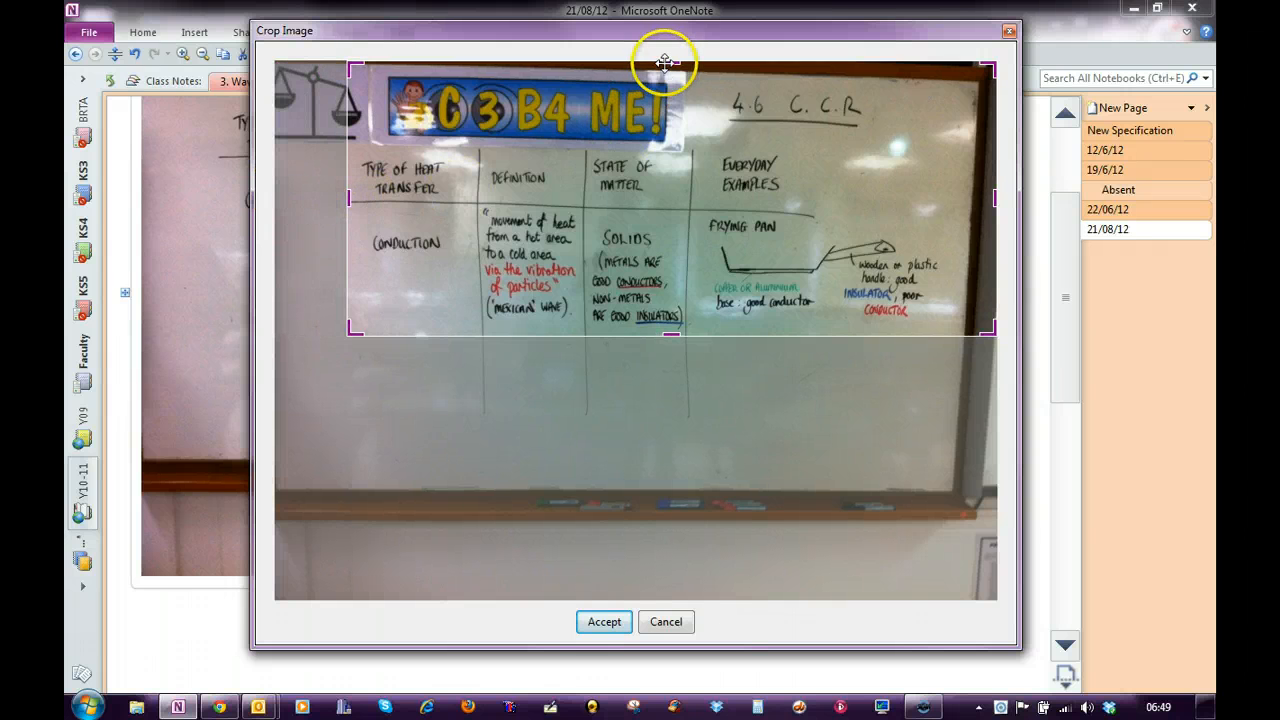
{"action": "left_click_drag", "start_coordinate": [664, 62], "coordinate": [664, 150]}
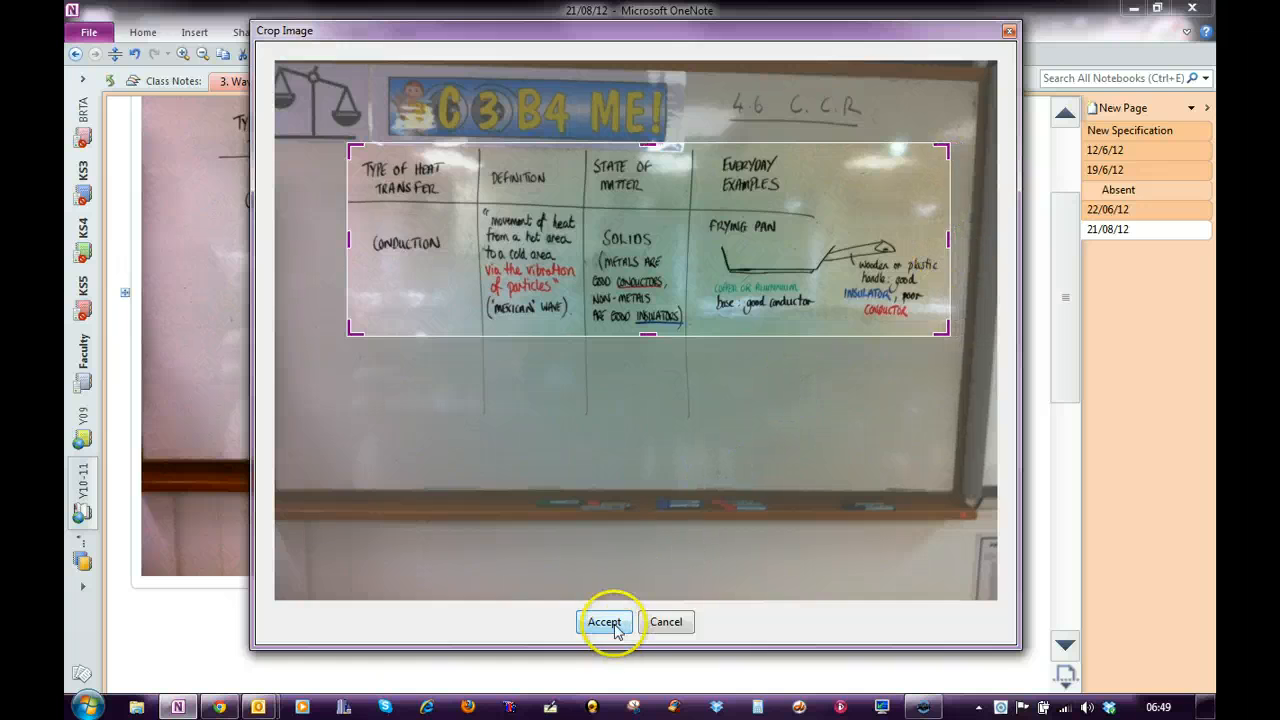
{"action": "left_click", "coordinate": [604, 620]}
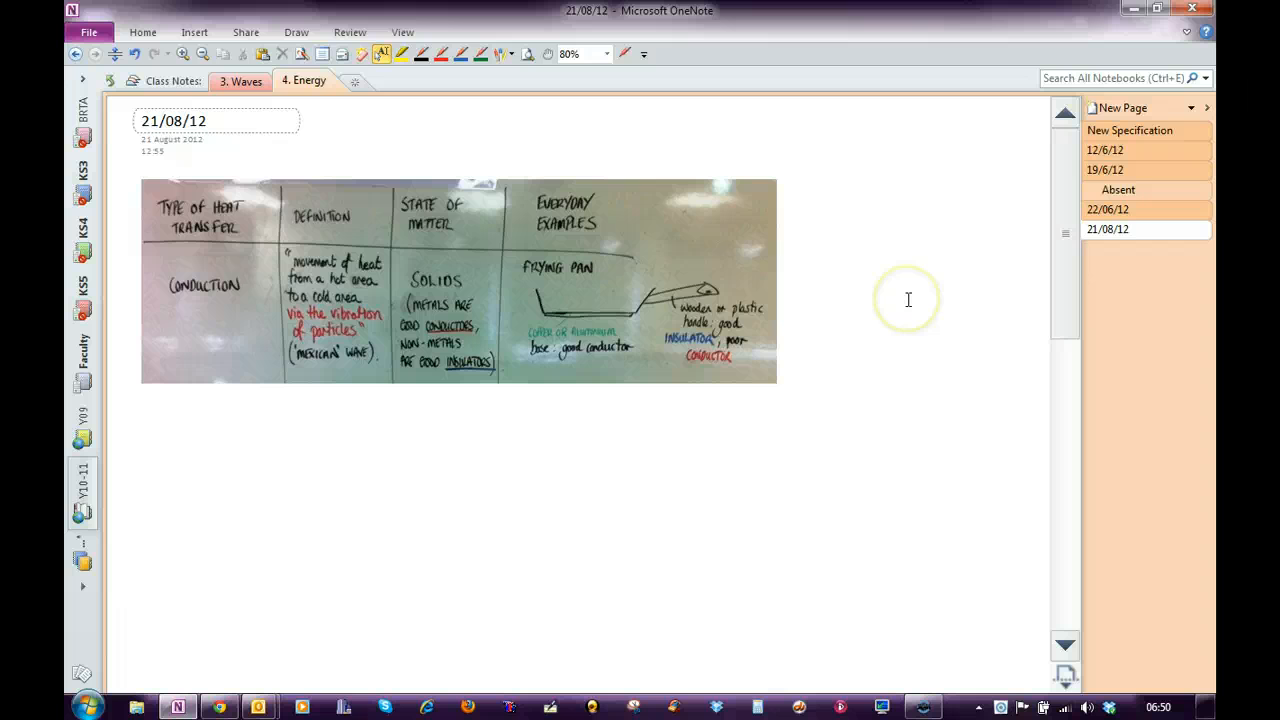
{"action": "left_click", "coordinate": [458, 280]}
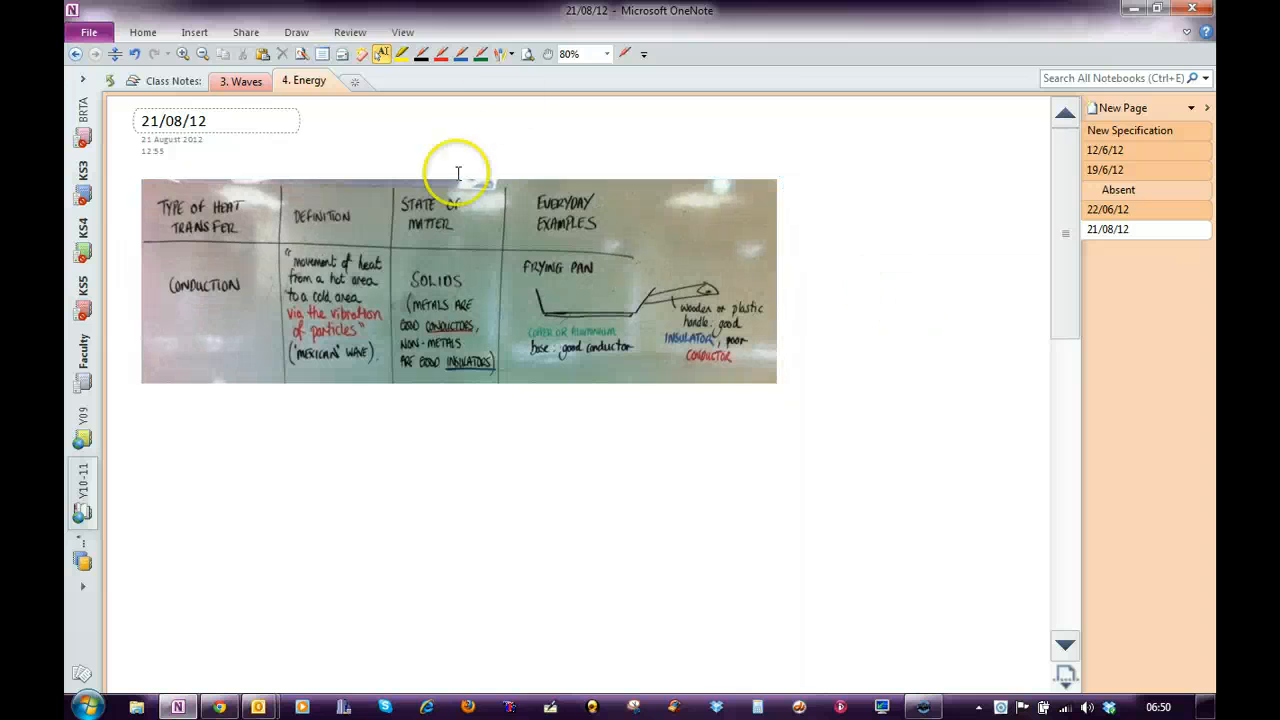
{"action": "mouse_move", "coordinate": [1078, 310]}
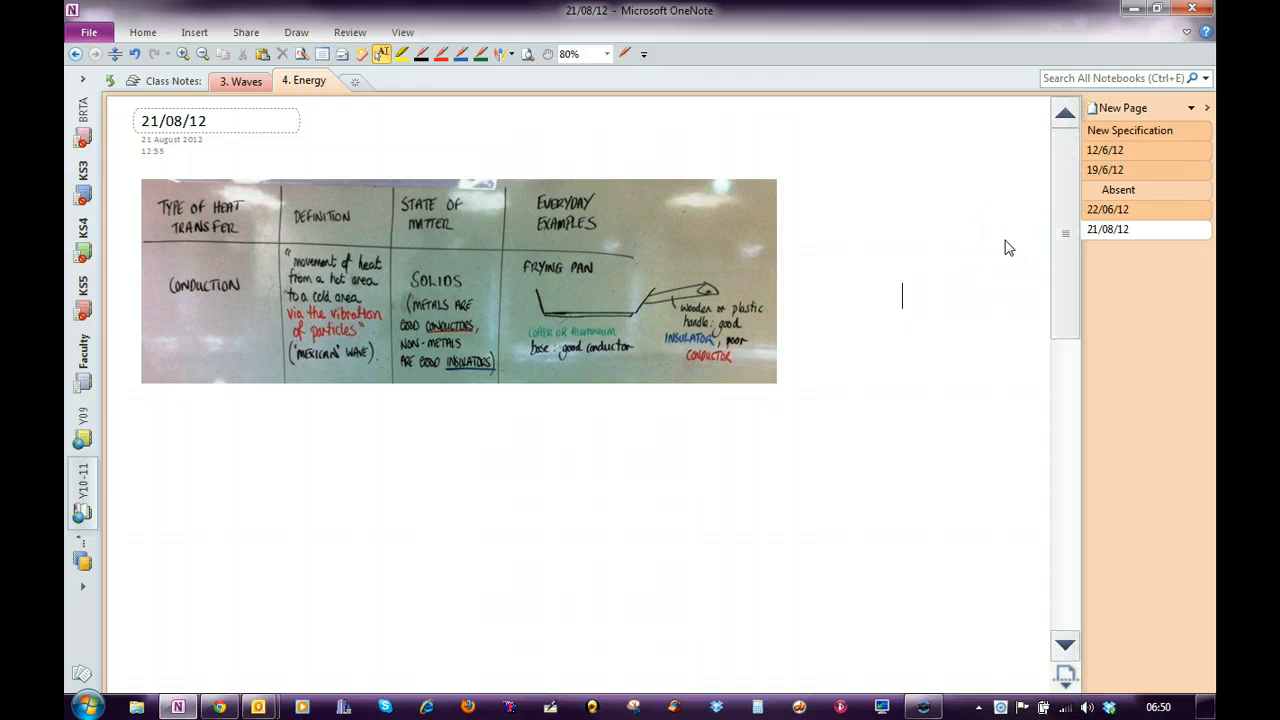
{"action": "scroll", "scroll_direction": "down", "scroll_amount": 3}
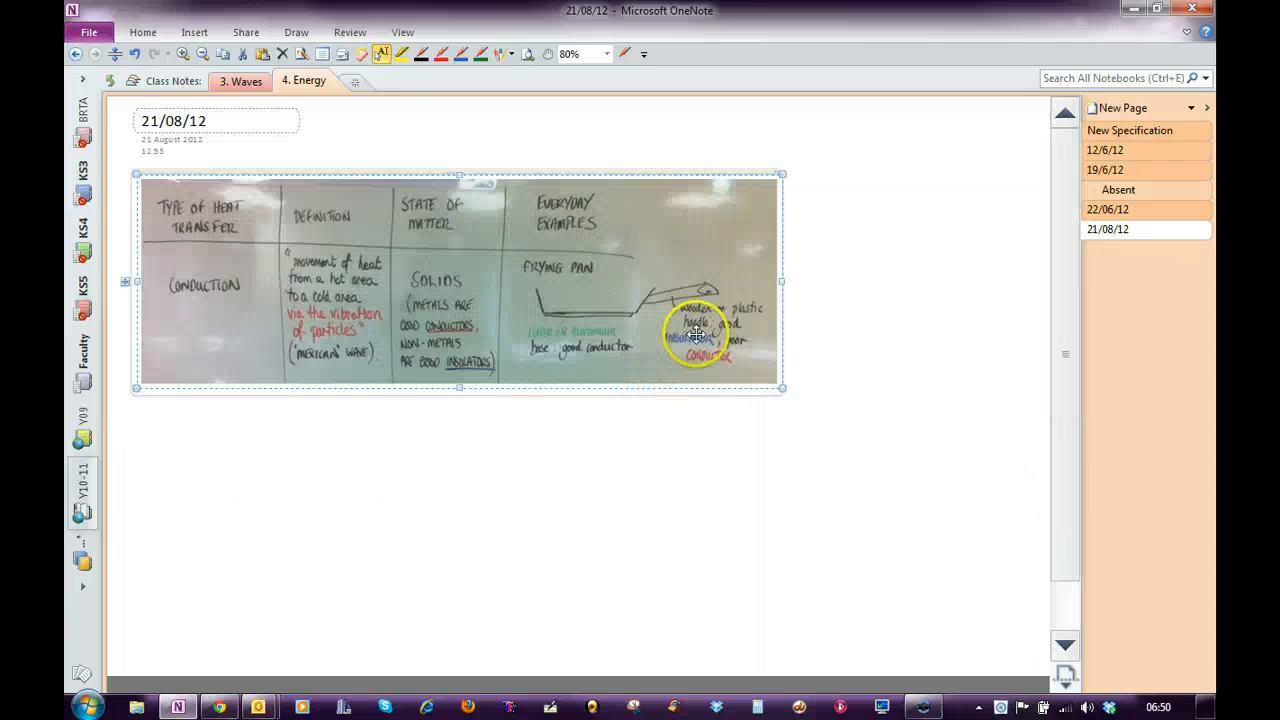
{"action": "left_click", "coordinate": [978, 330]}
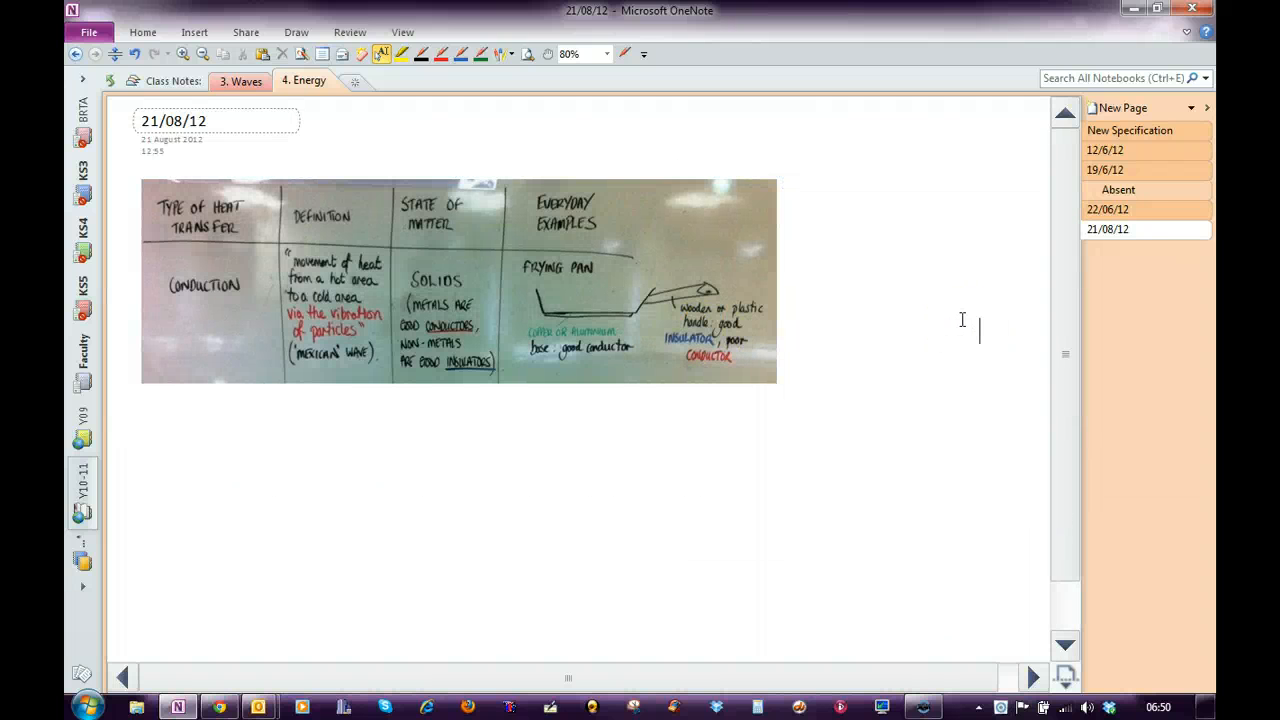